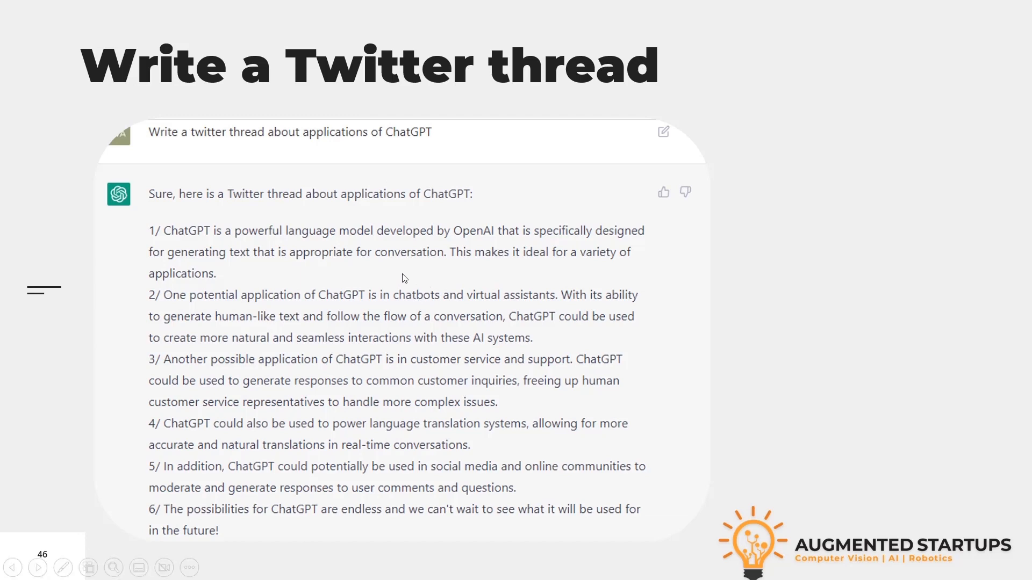
mouse_move(325, 205)
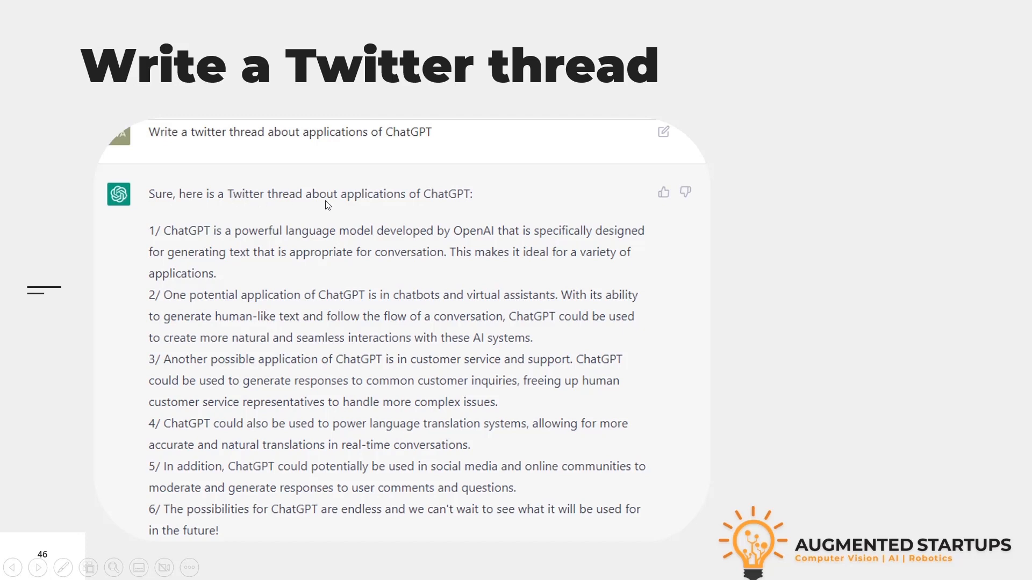
mouse_move(205, 255)
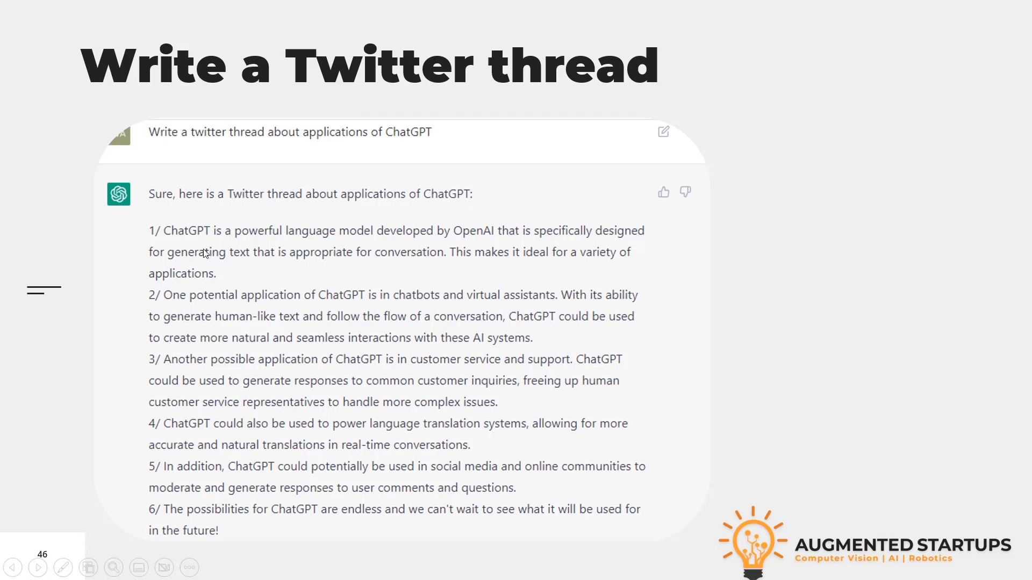
mouse_move(285, 244)
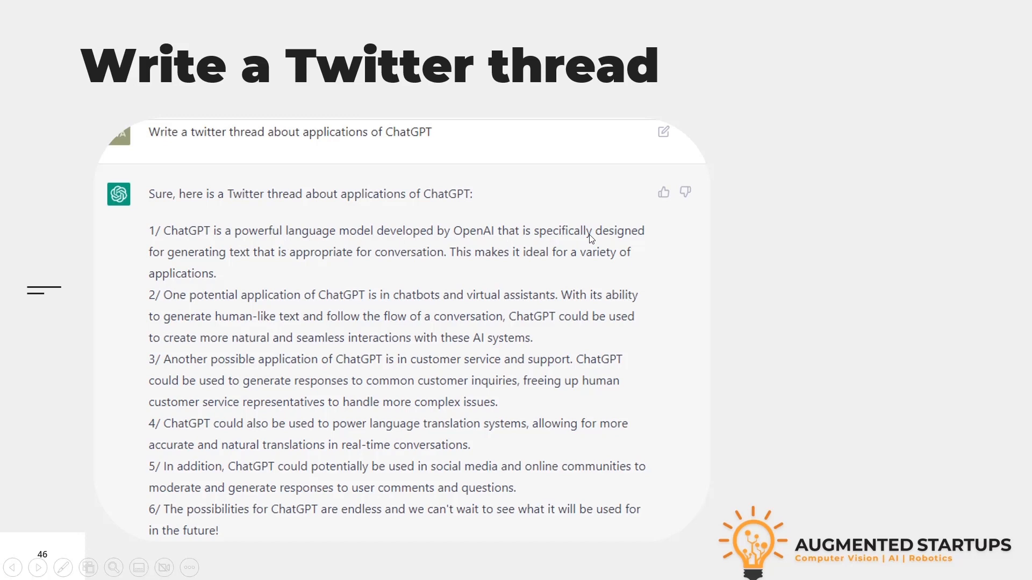
mouse_move(313, 264)
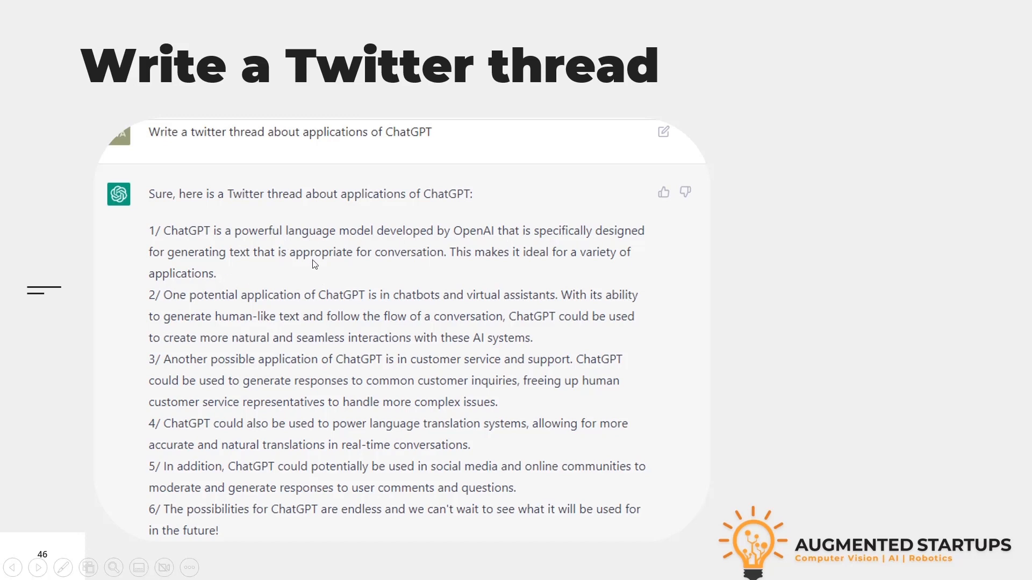
mouse_move(549, 258)
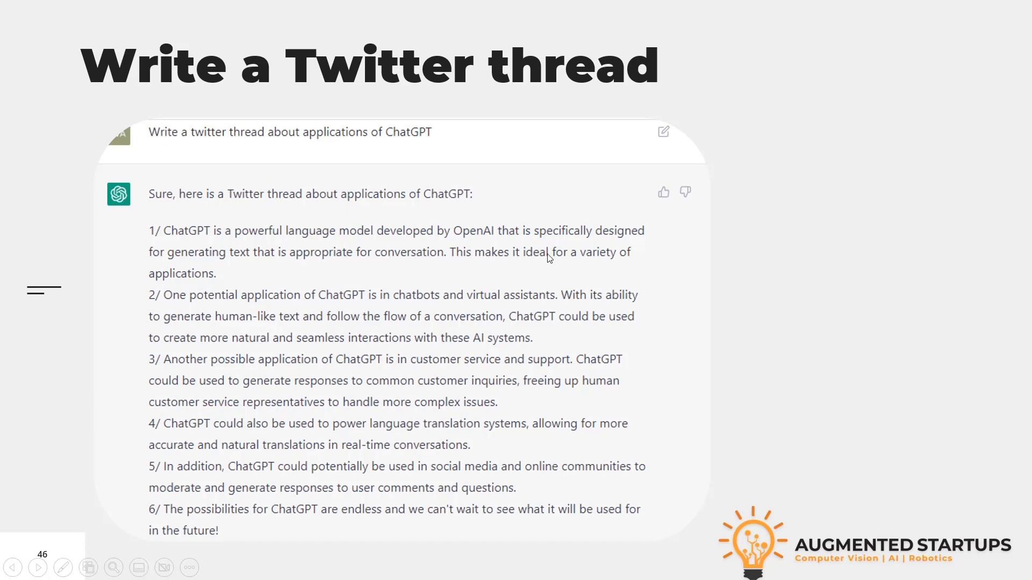
mouse_move(249, 260)
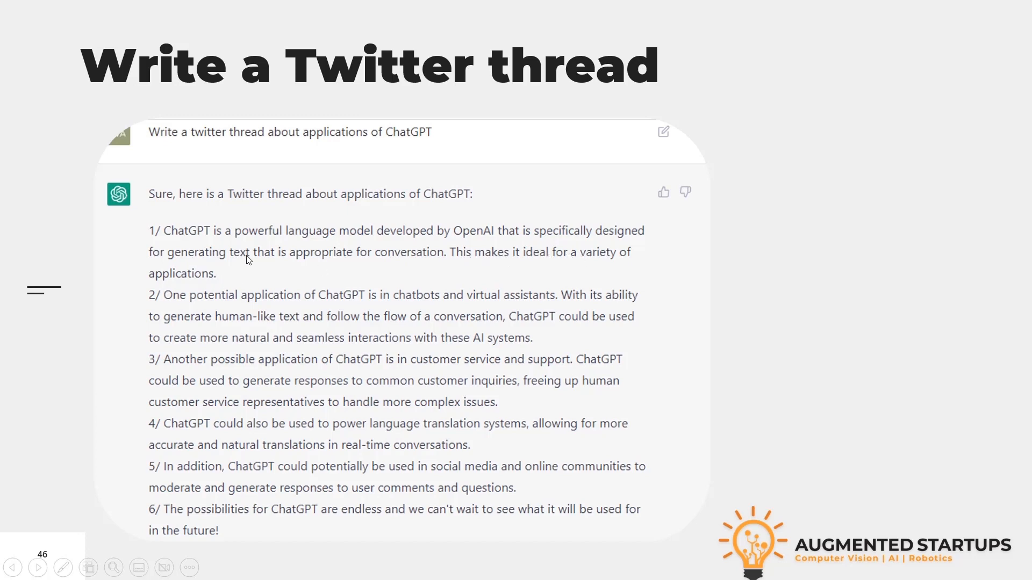
mouse_move(163, 300)
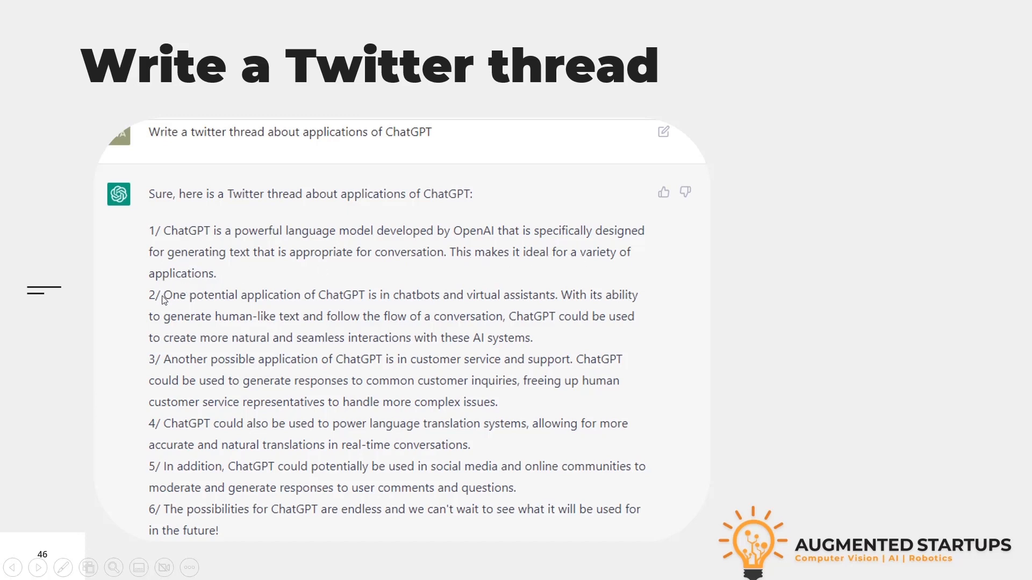
mouse_move(413, 302)
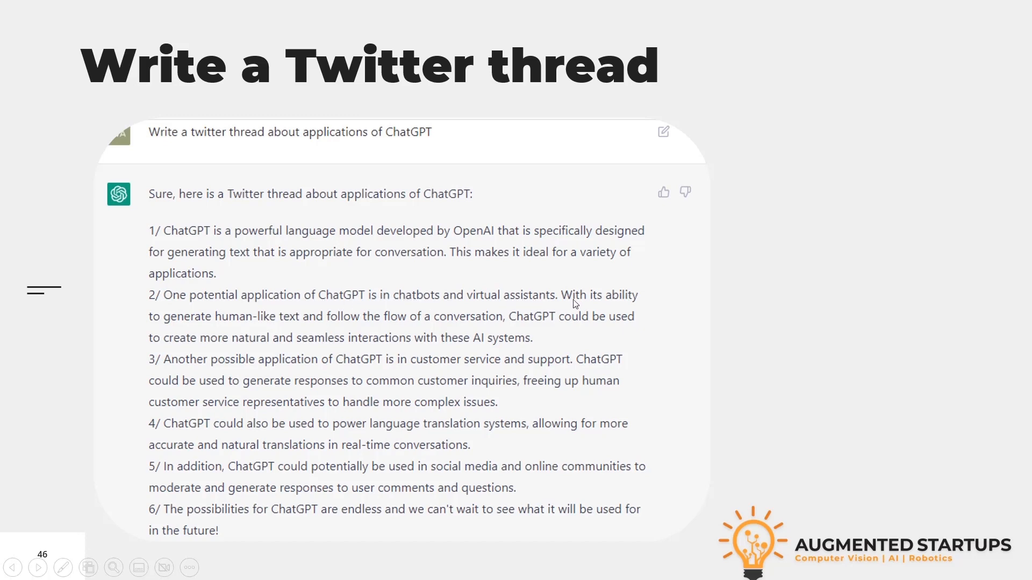
mouse_move(361, 320)
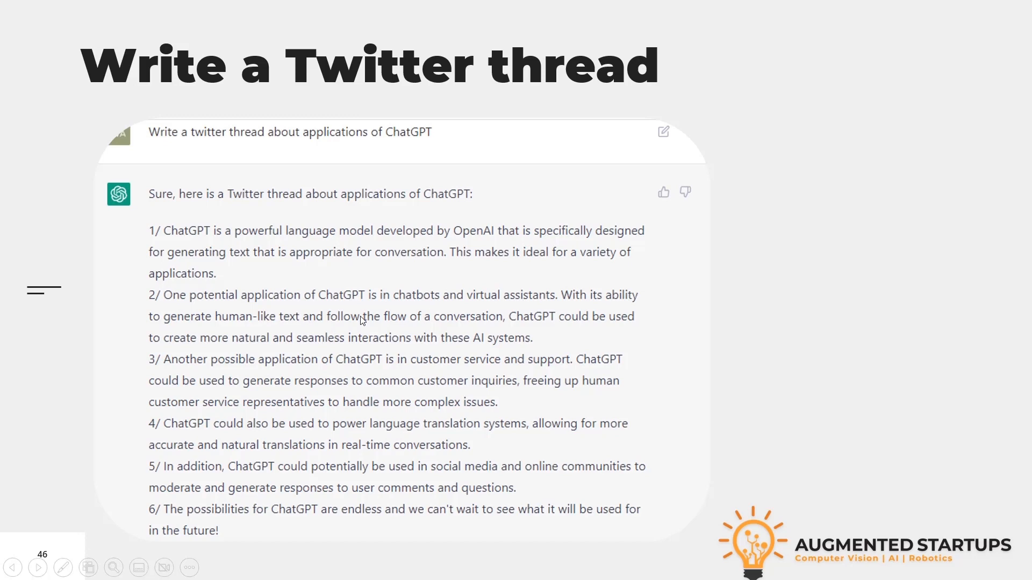
mouse_move(555, 324)
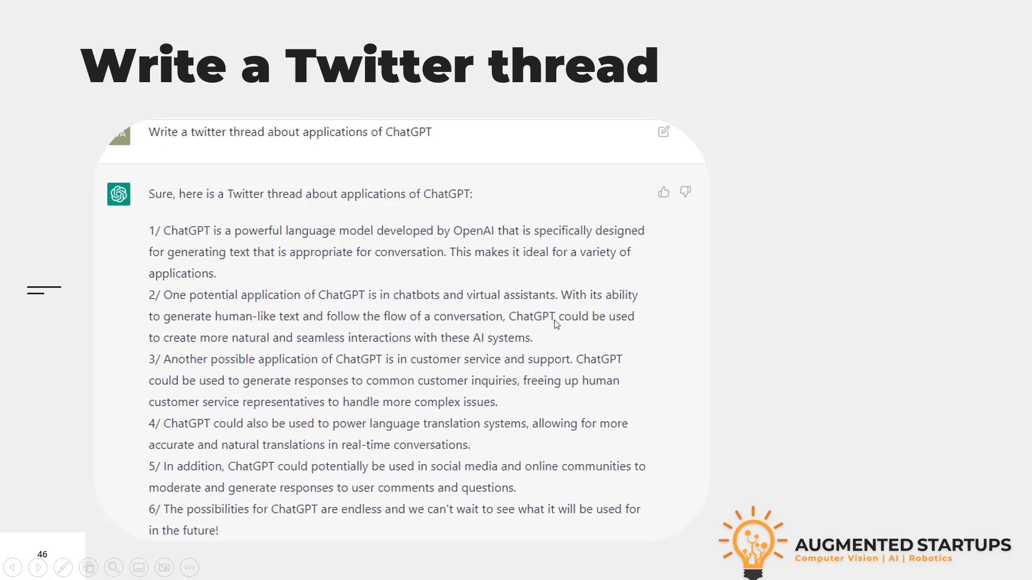
mouse_move(372, 345)
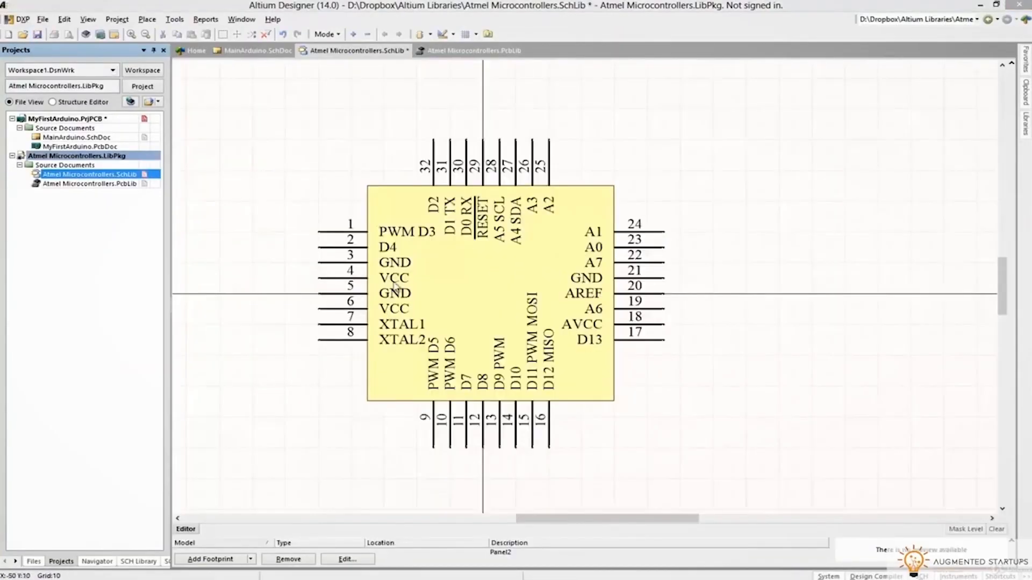
Step: Send the prompt 'Write a twitter thread about the shortage of food in the whole world'
left_click(473, 51)
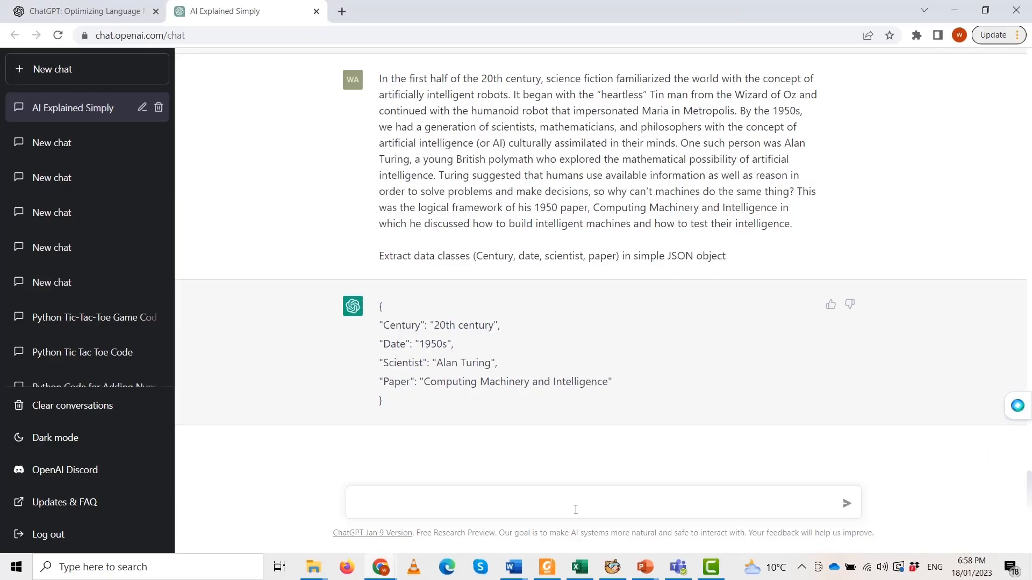
type("Write a twitte")
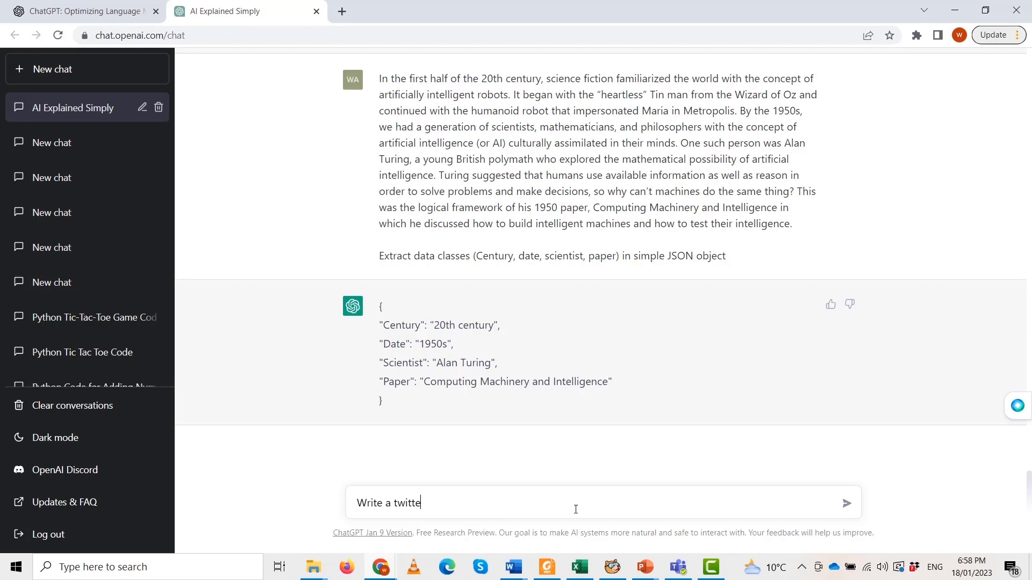
type("r thread")
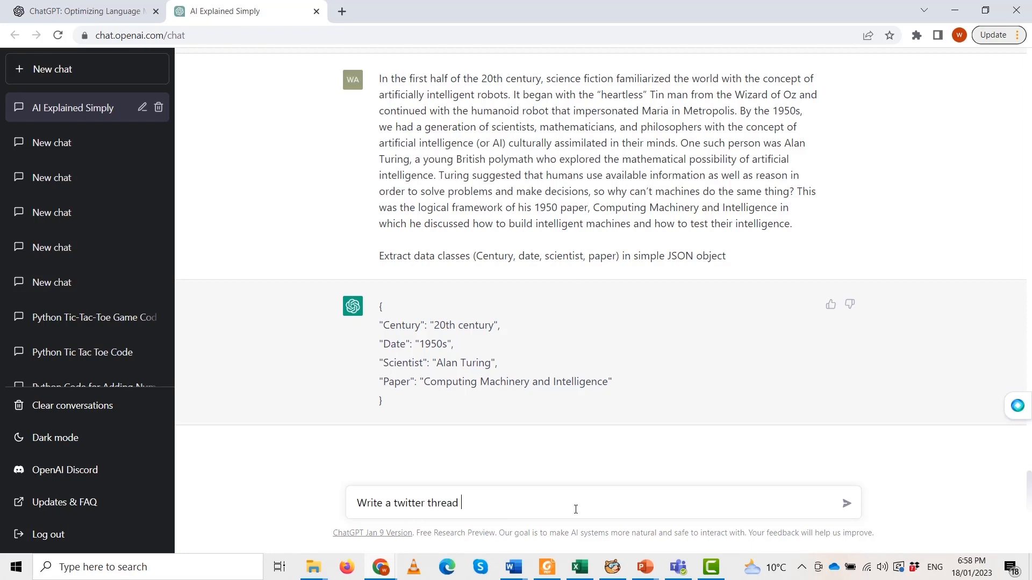
type("about the shortage of food")
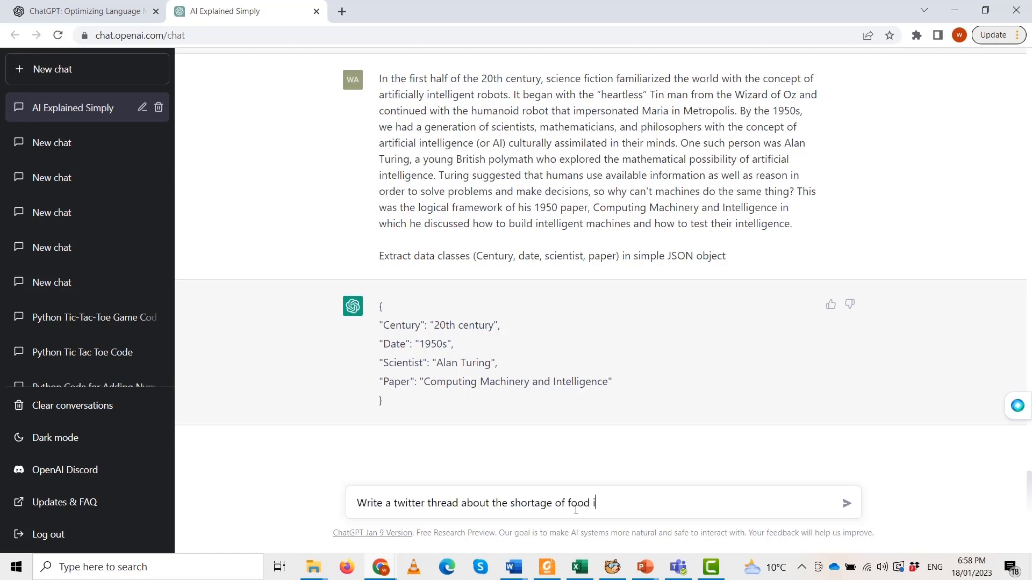
type("in A")
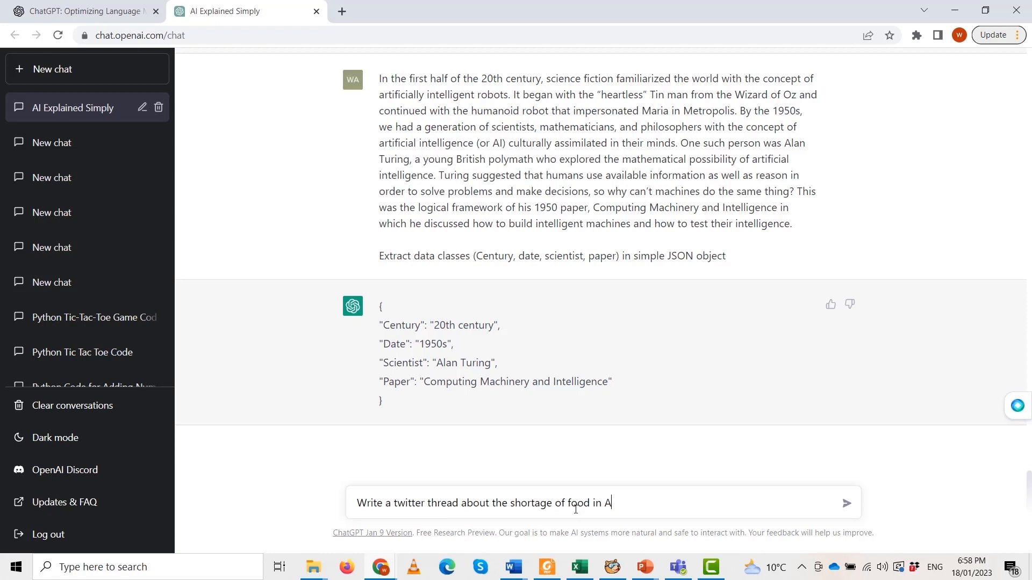
key("Backspace")
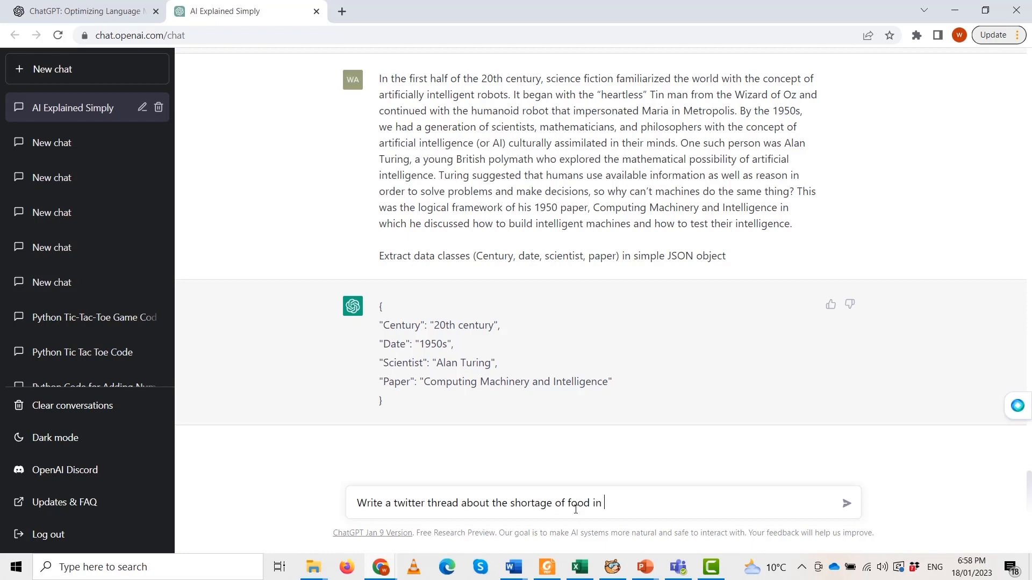
type("the")
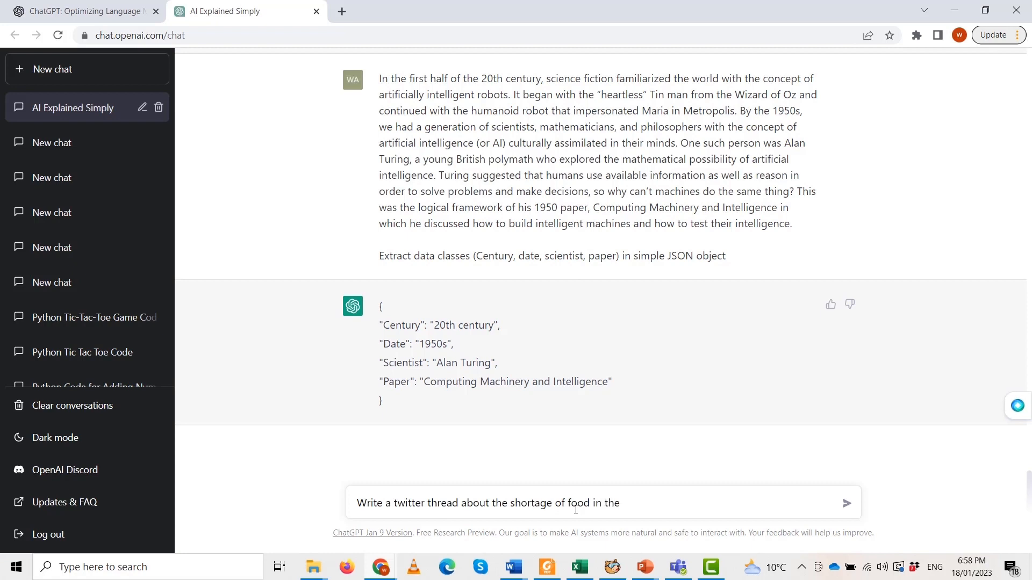
type("whole")
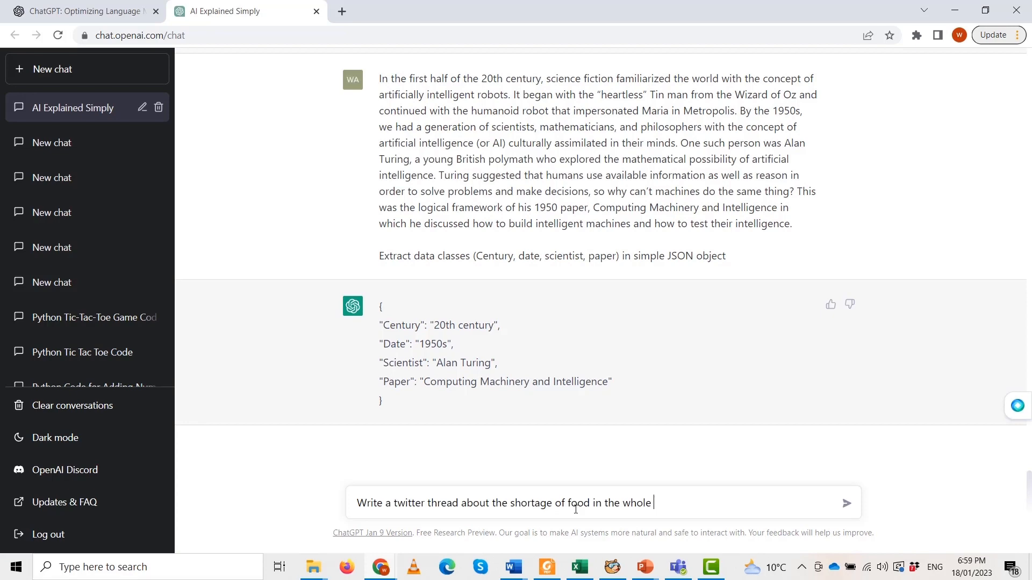
left_click(845, 503)
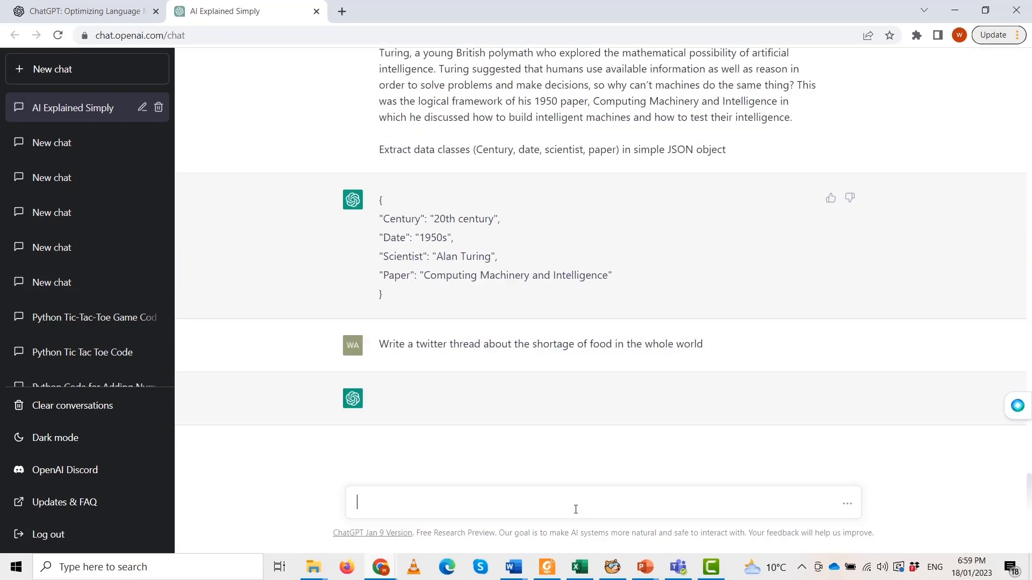